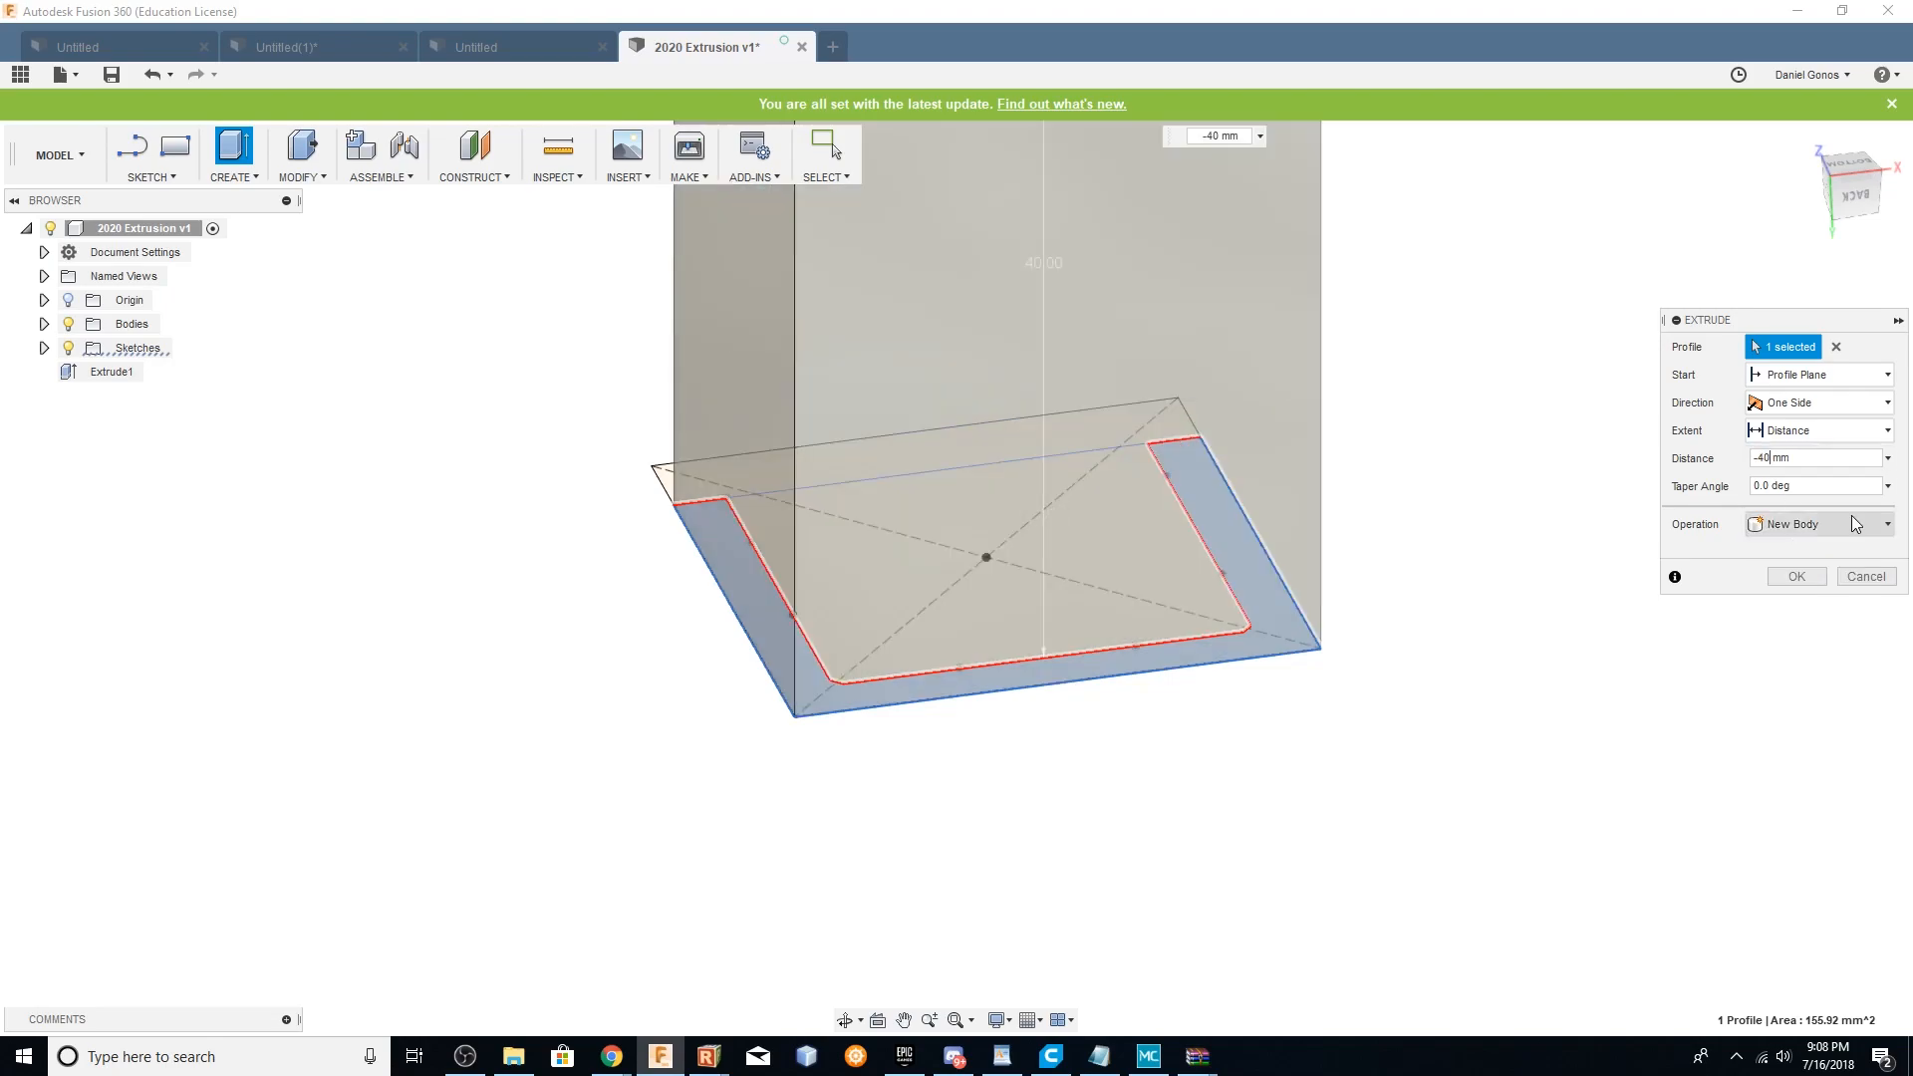
Extrude the profile -40 mm and join a 35 mm circular arm onto the bracket's side face
{"action": "left_click", "coordinate": [1794, 576]}
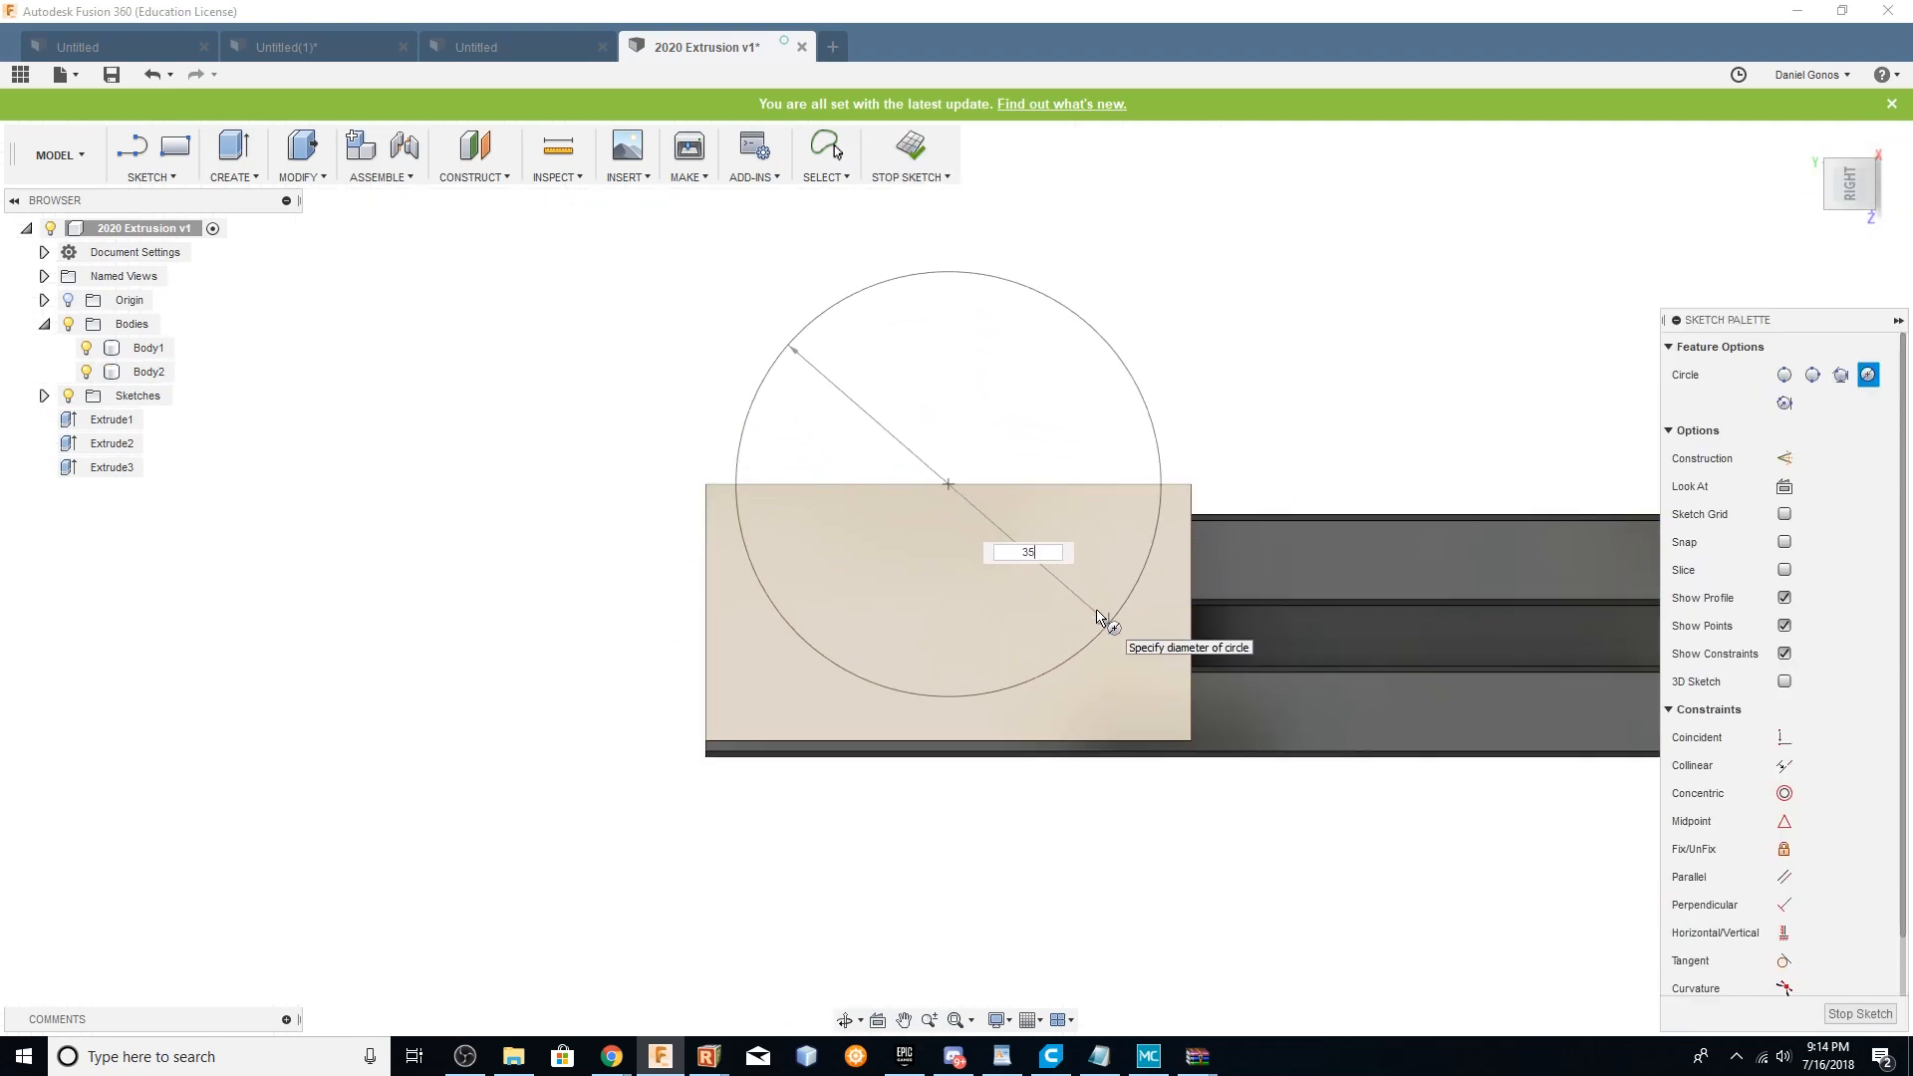
{"action": "right_click", "coordinate": [948, 550]}
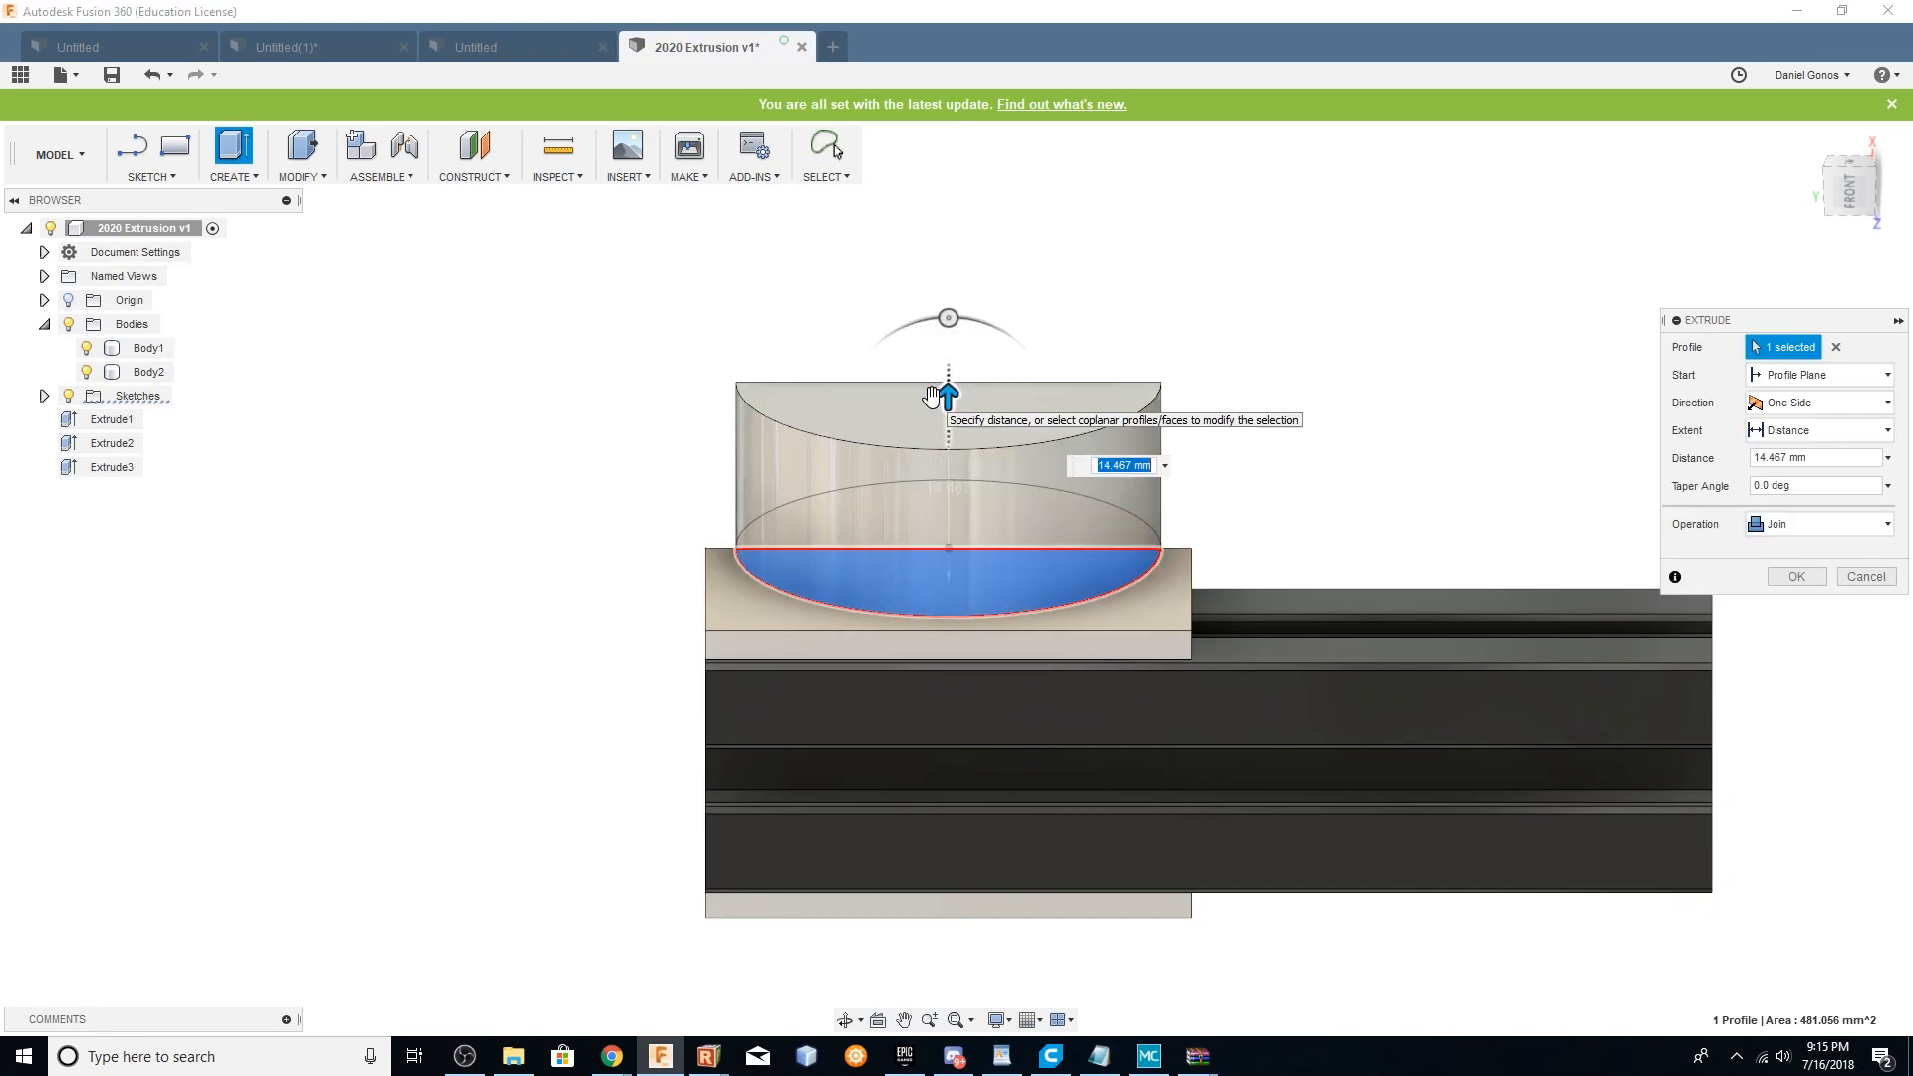
{"action": "left_click", "coordinate": [1793, 575]}
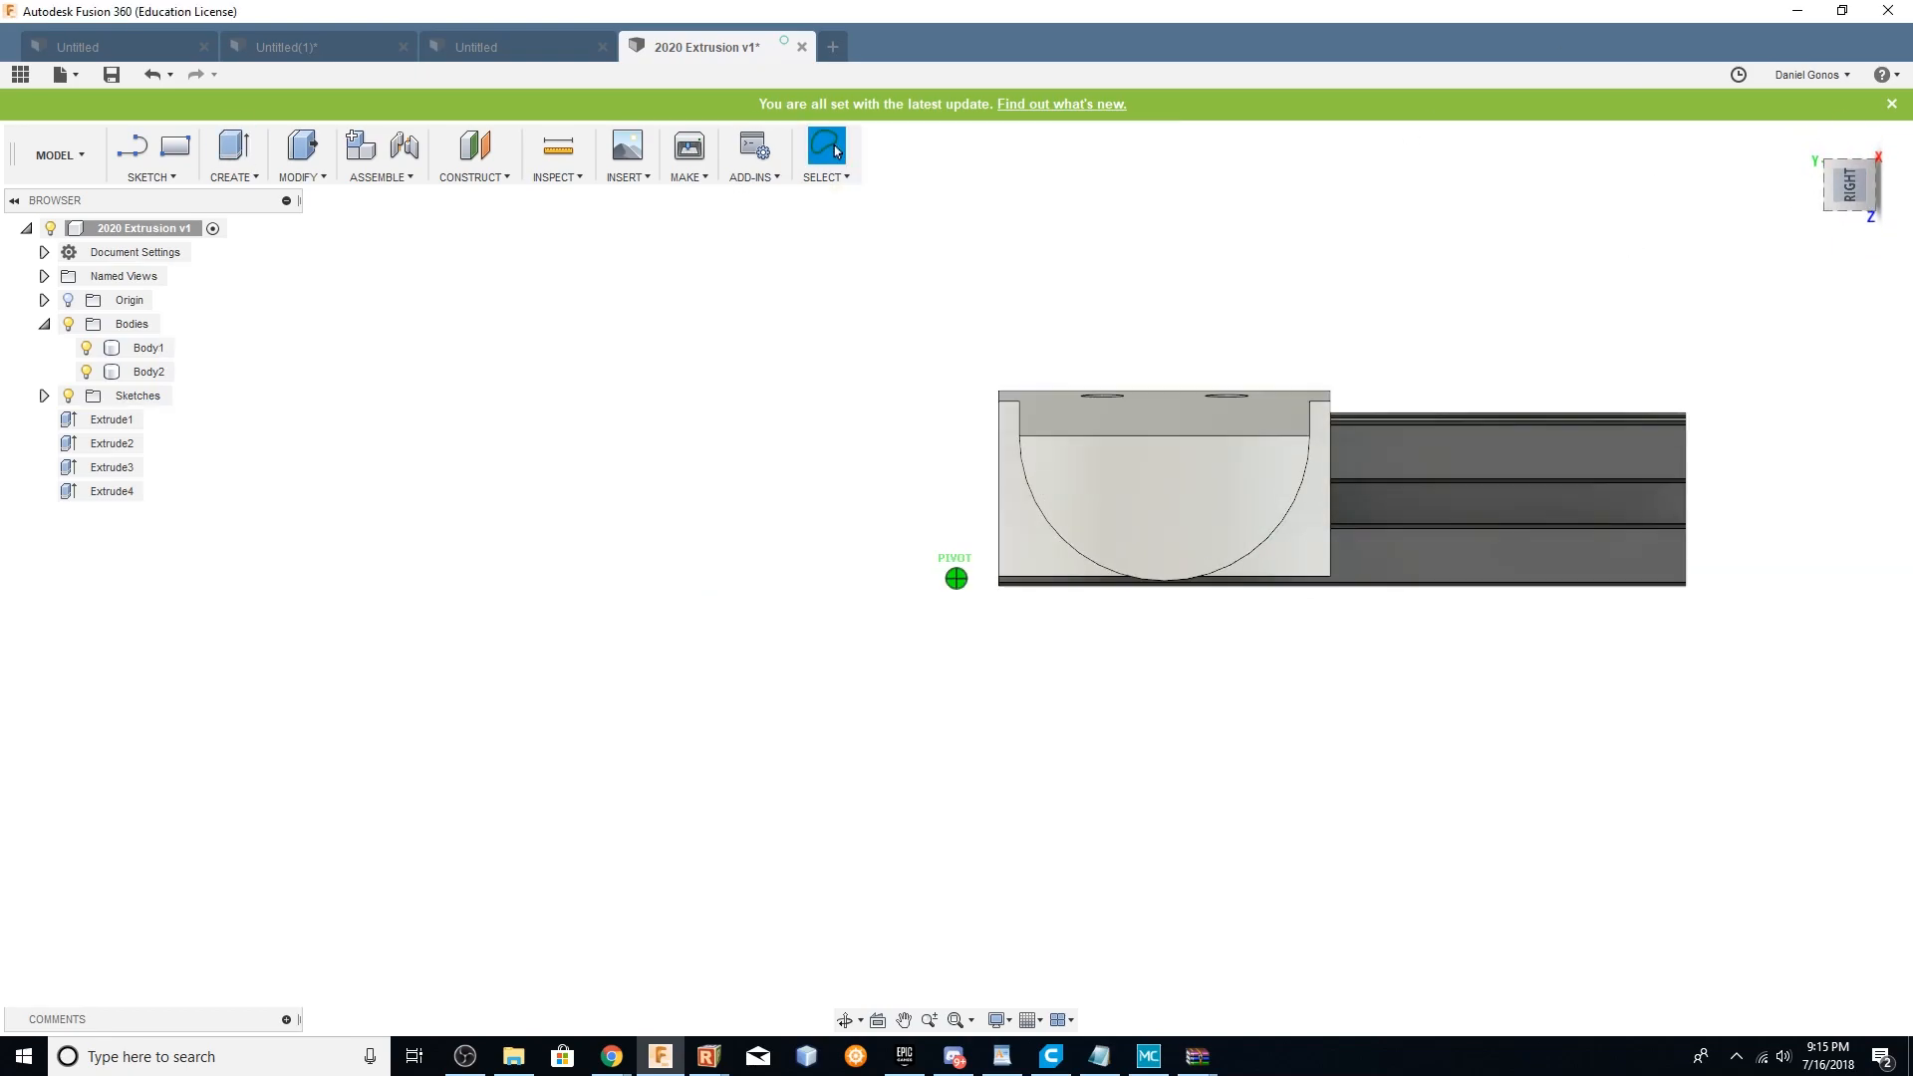
{"action": "left_click", "coordinate": [150, 154]}
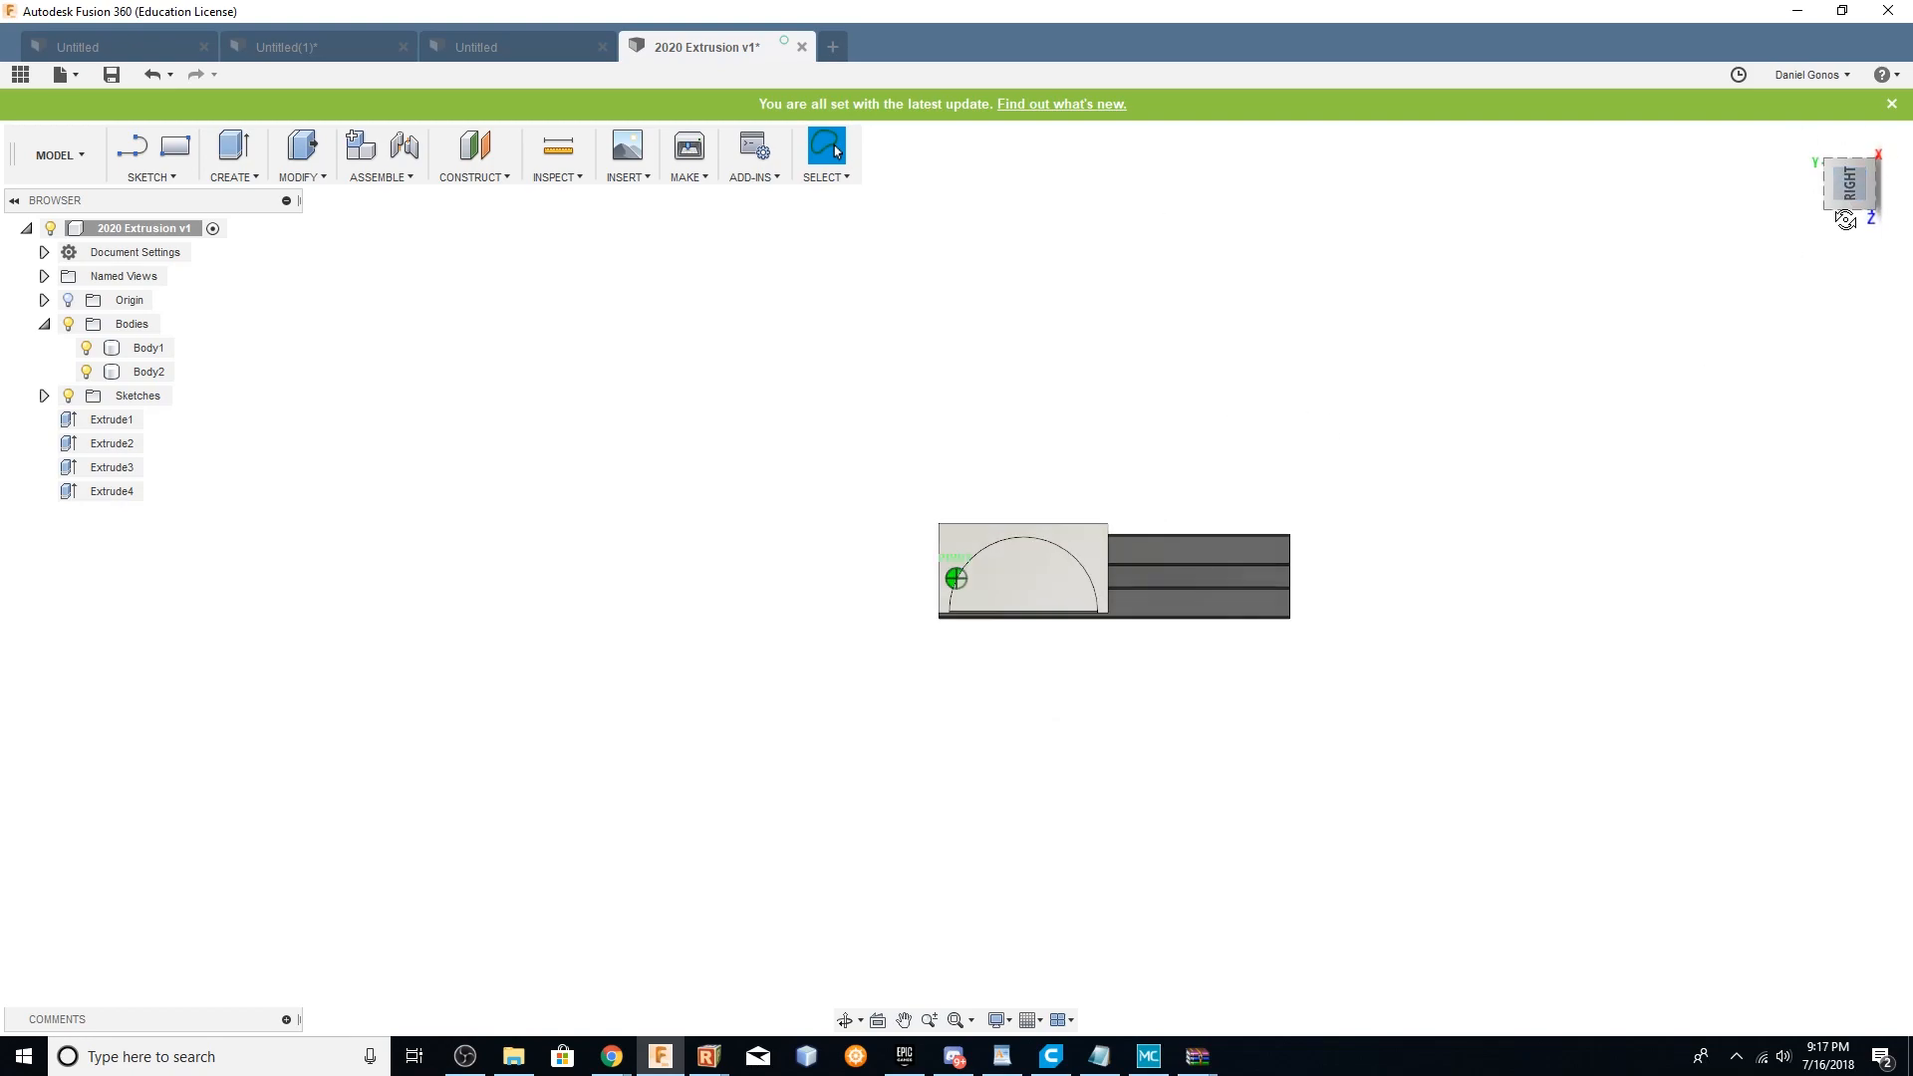
{"action": "left_click", "coordinate": [955, 578]}
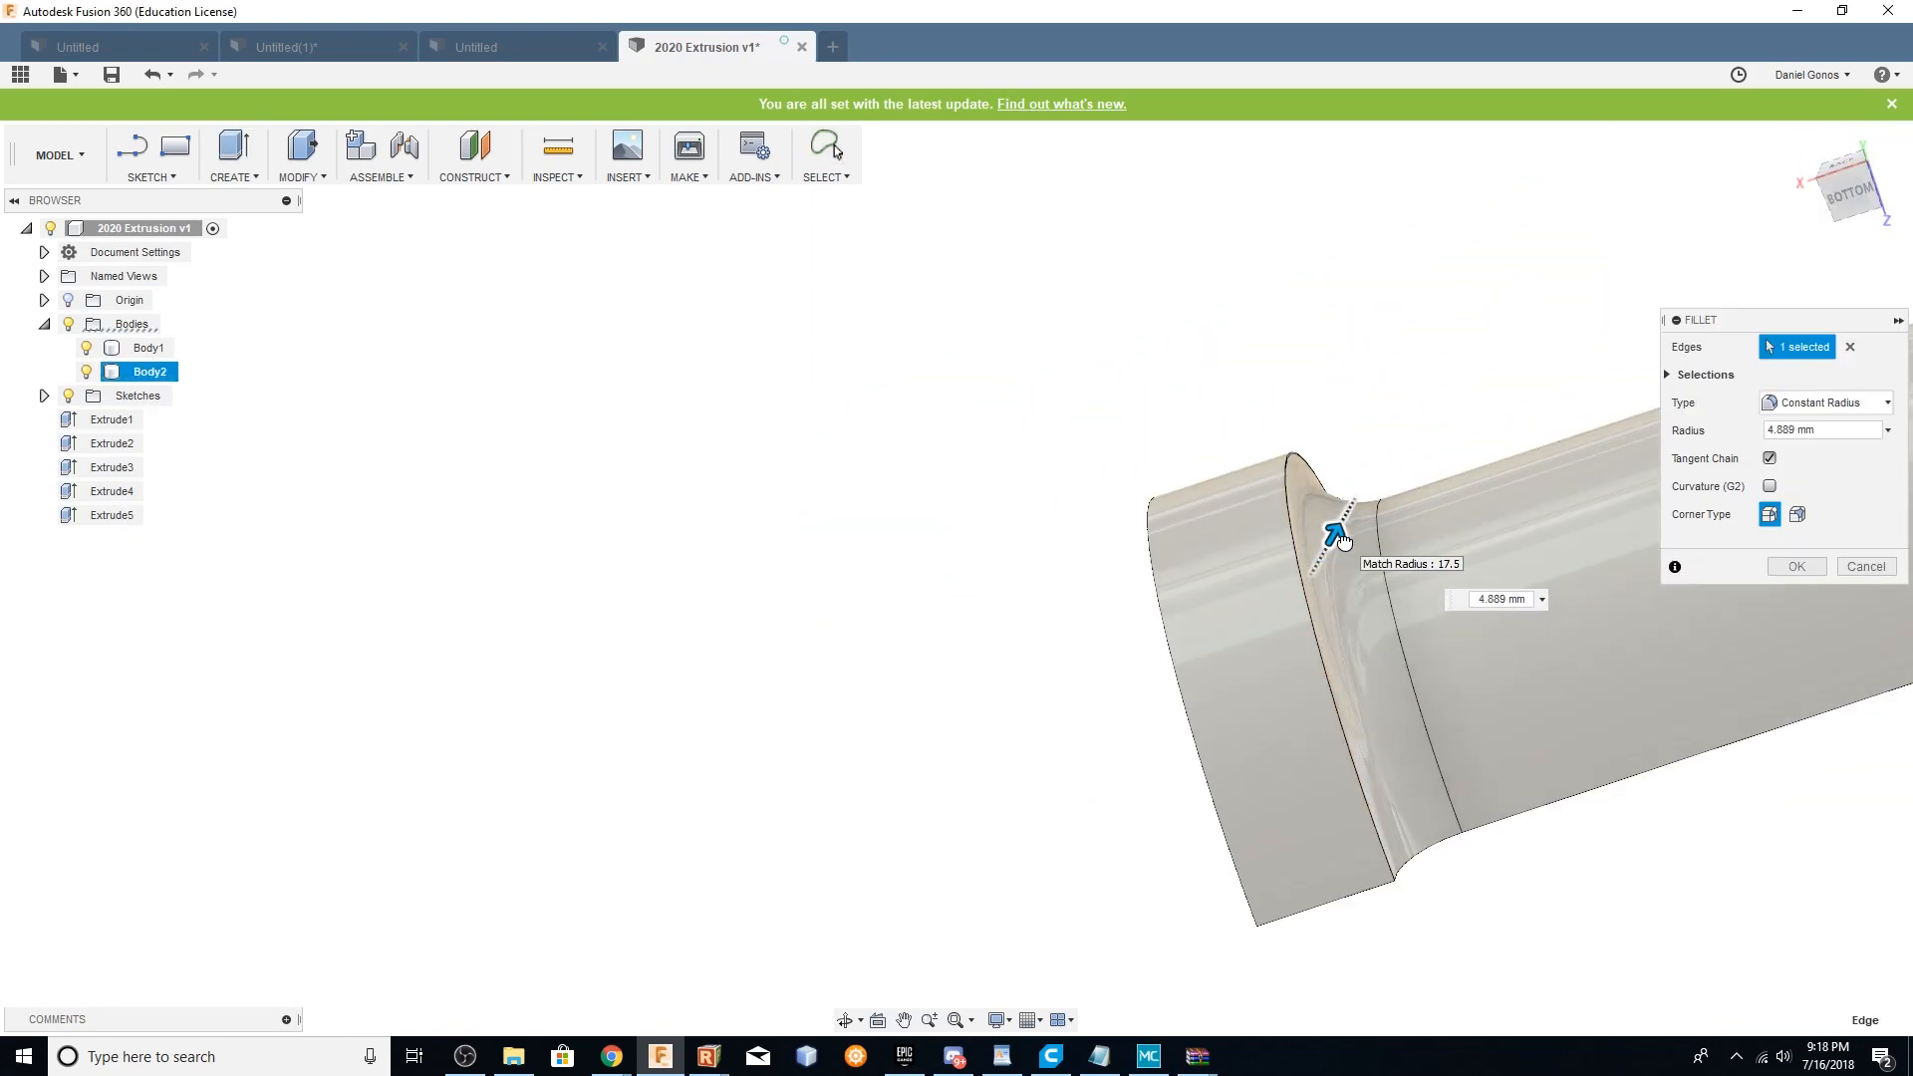
Fillet the stepped edges where the arm meets the bracket to about 4.8 mm
{"action": "left_click", "coordinate": [1795, 566]}
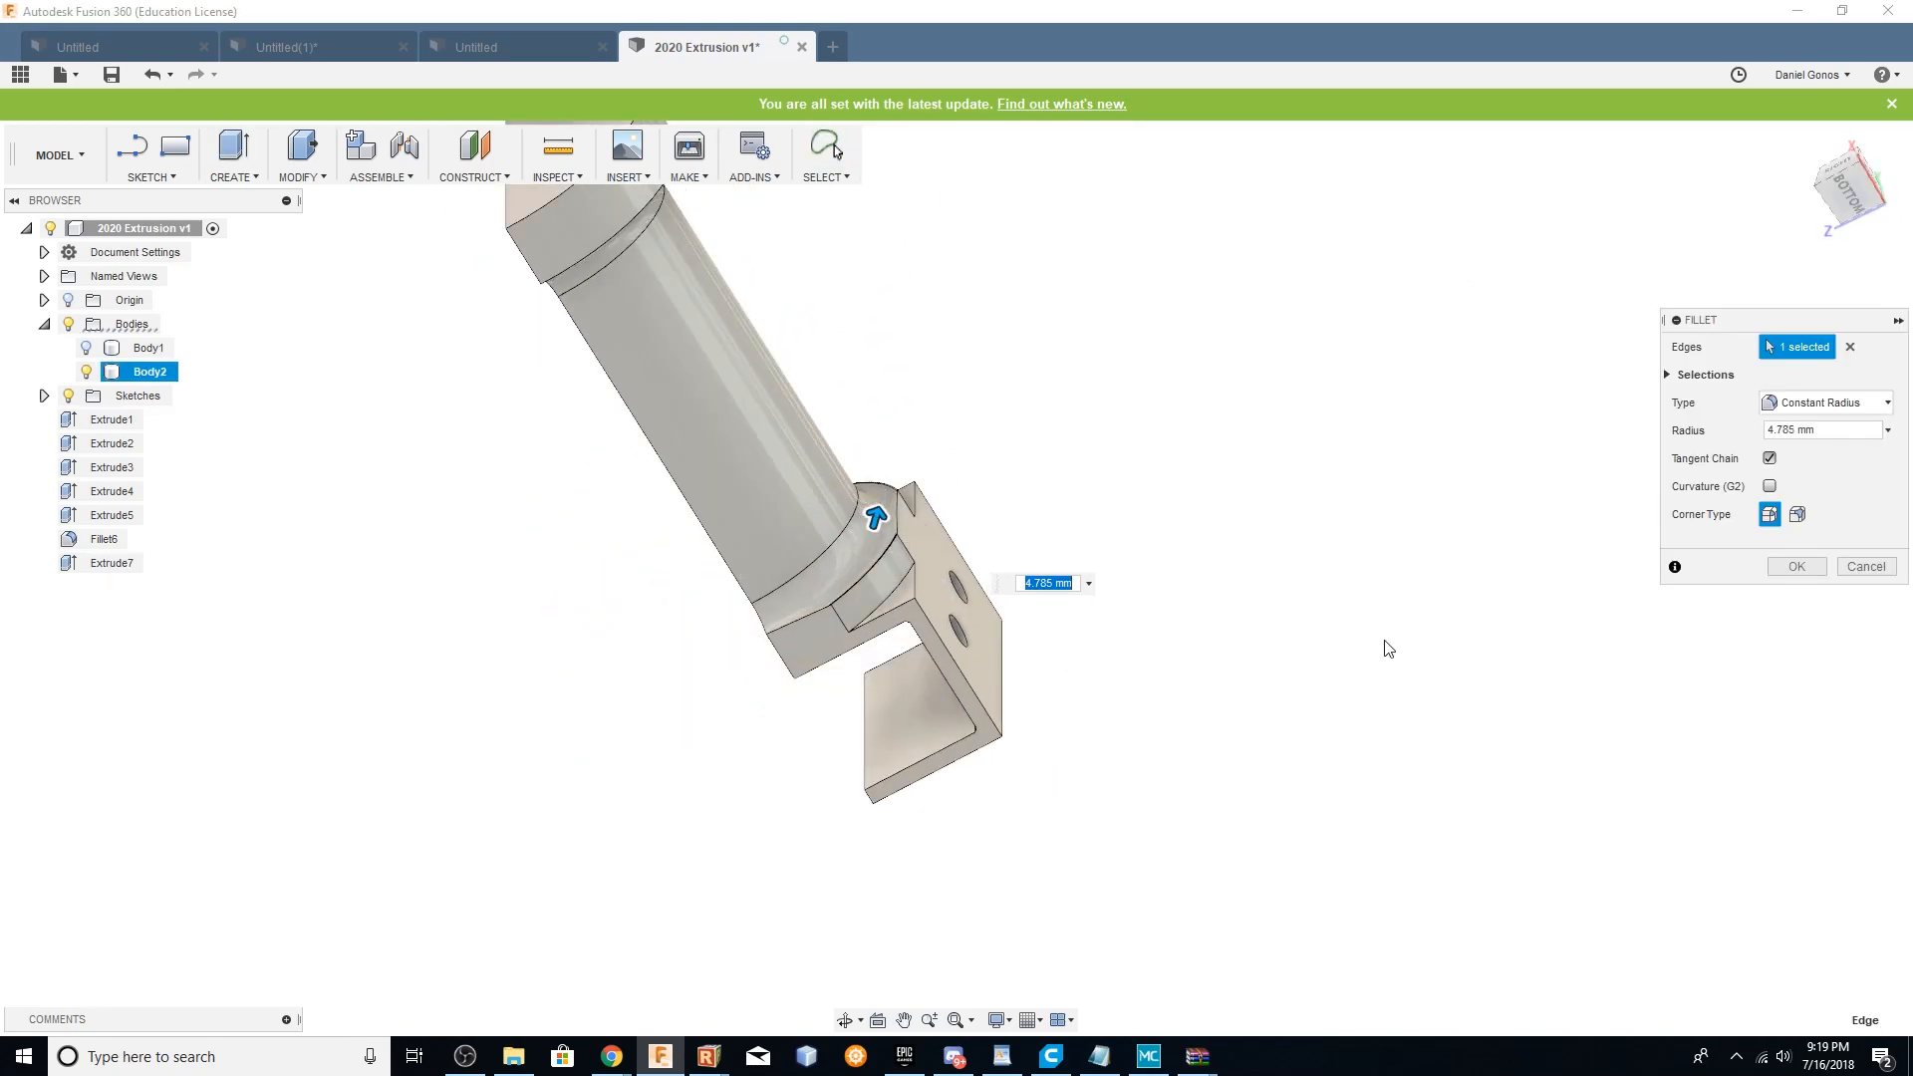
{"action": "left_click", "coordinate": [1795, 565]}
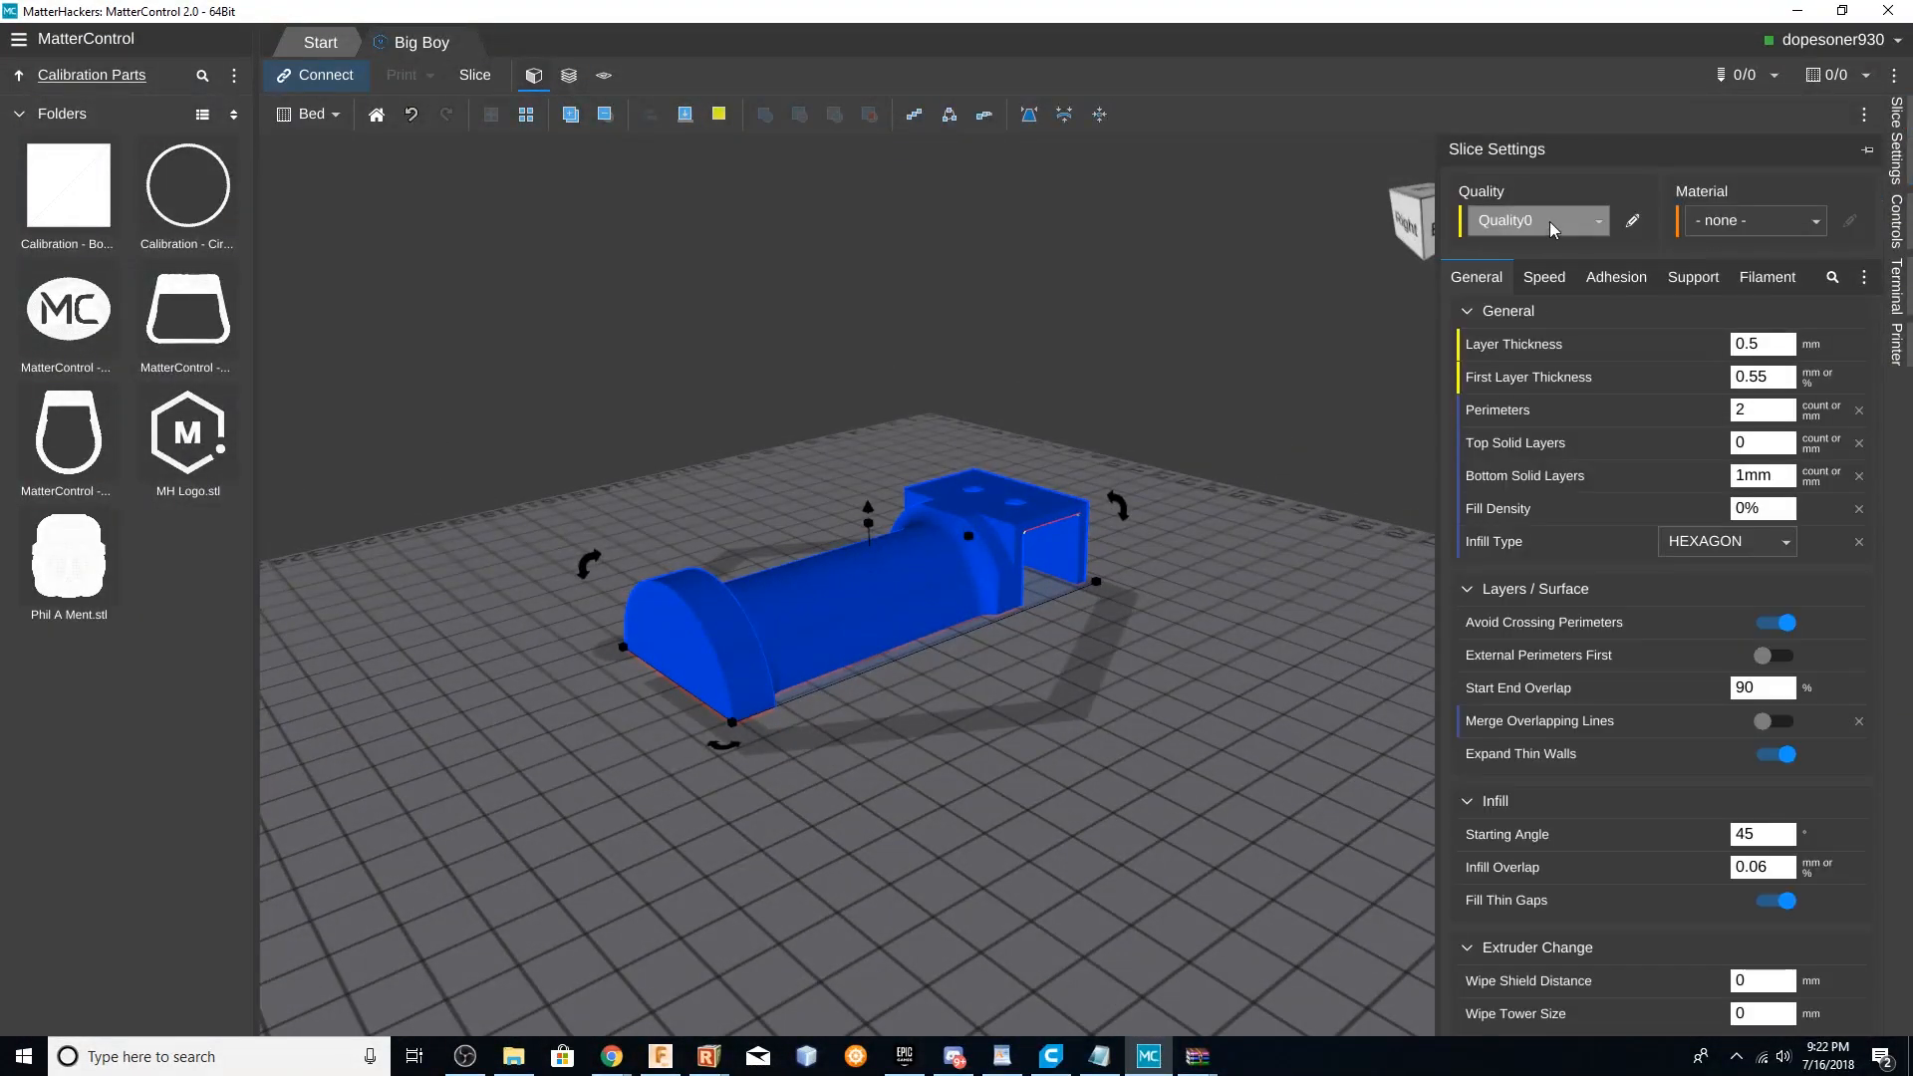
Set perimeters and top/bottom solid layers to 2 mm with 40% fill density
{"action": "left_click", "coordinate": [1764, 411]}
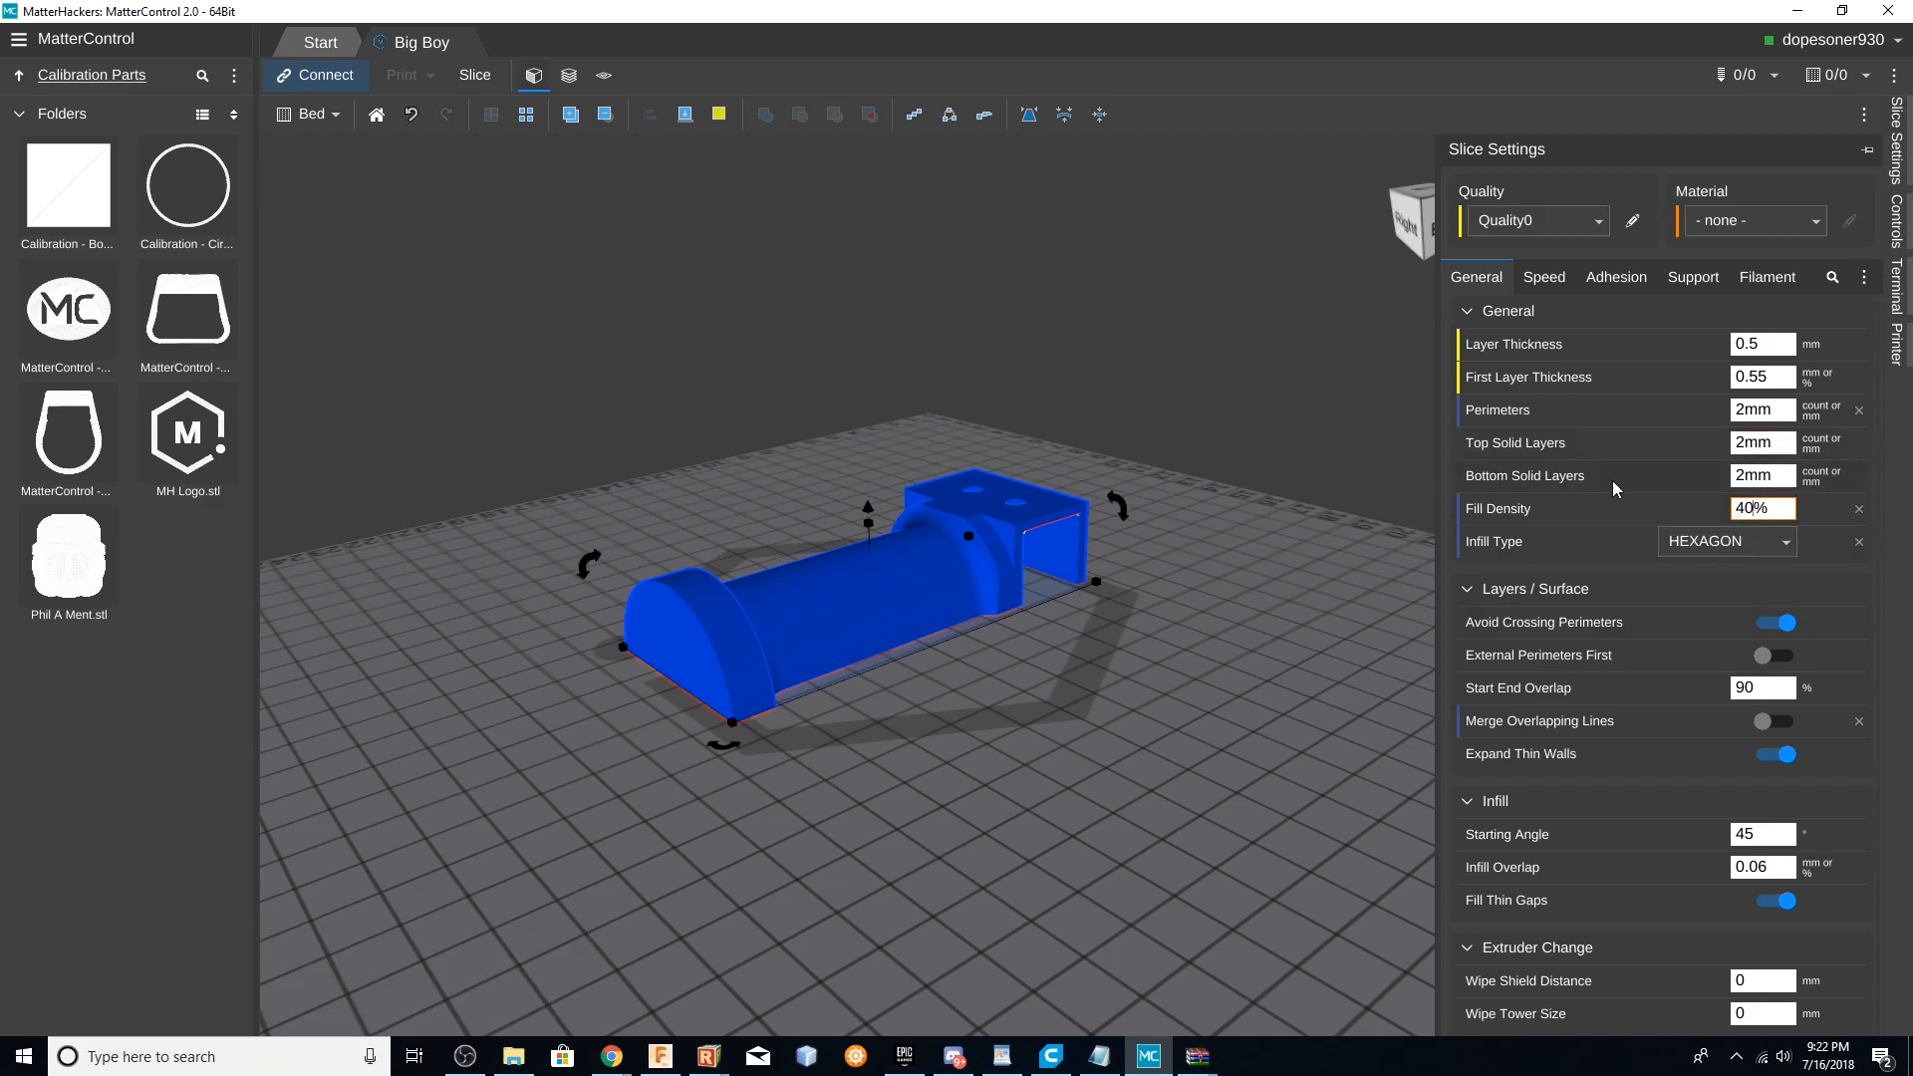
{"action": "left_click", "coordinate": [1542, 277]}
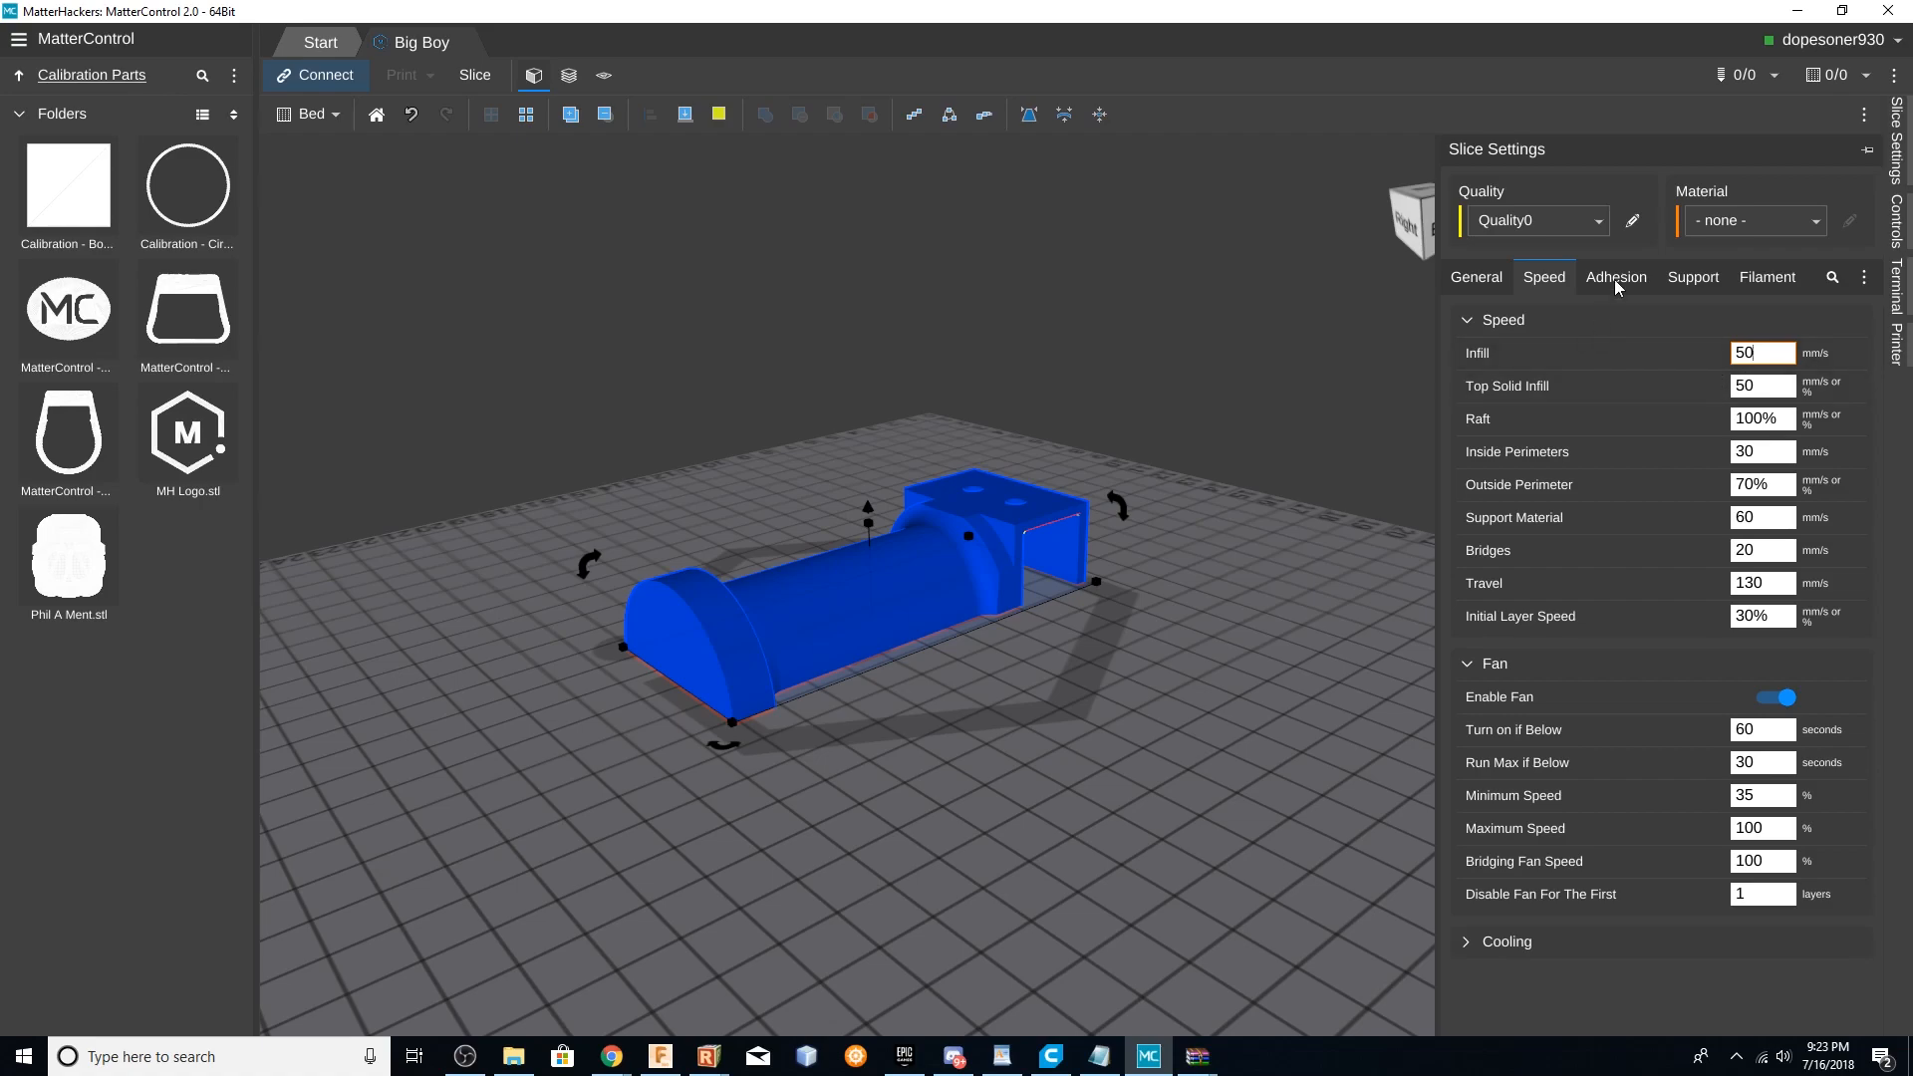
{"action": "left_click", "coordinate": [1692, 275]}
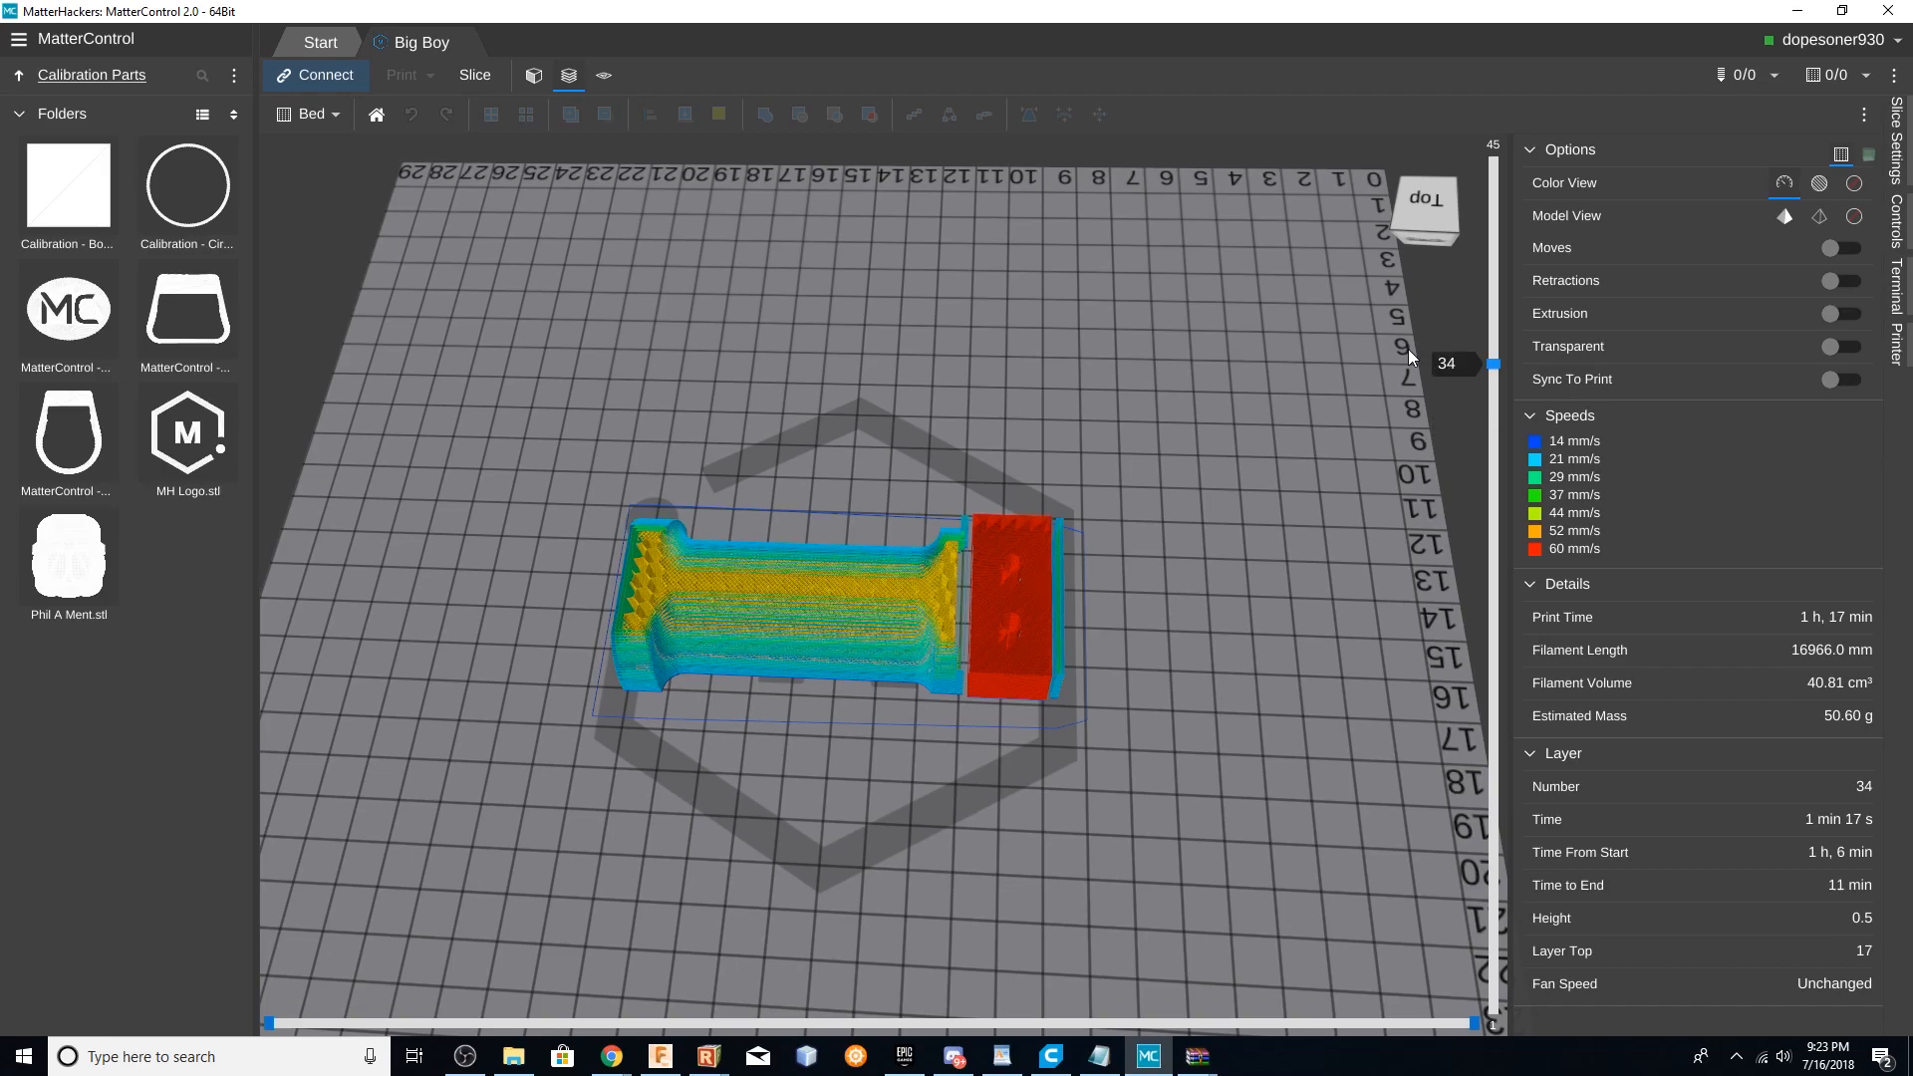
Raise the layer preview slider from layer 34 to the final layer 45
{"action": "left_click_drag", "start_coordinate": [1455, 363], "coordinate": [1454, 159]}
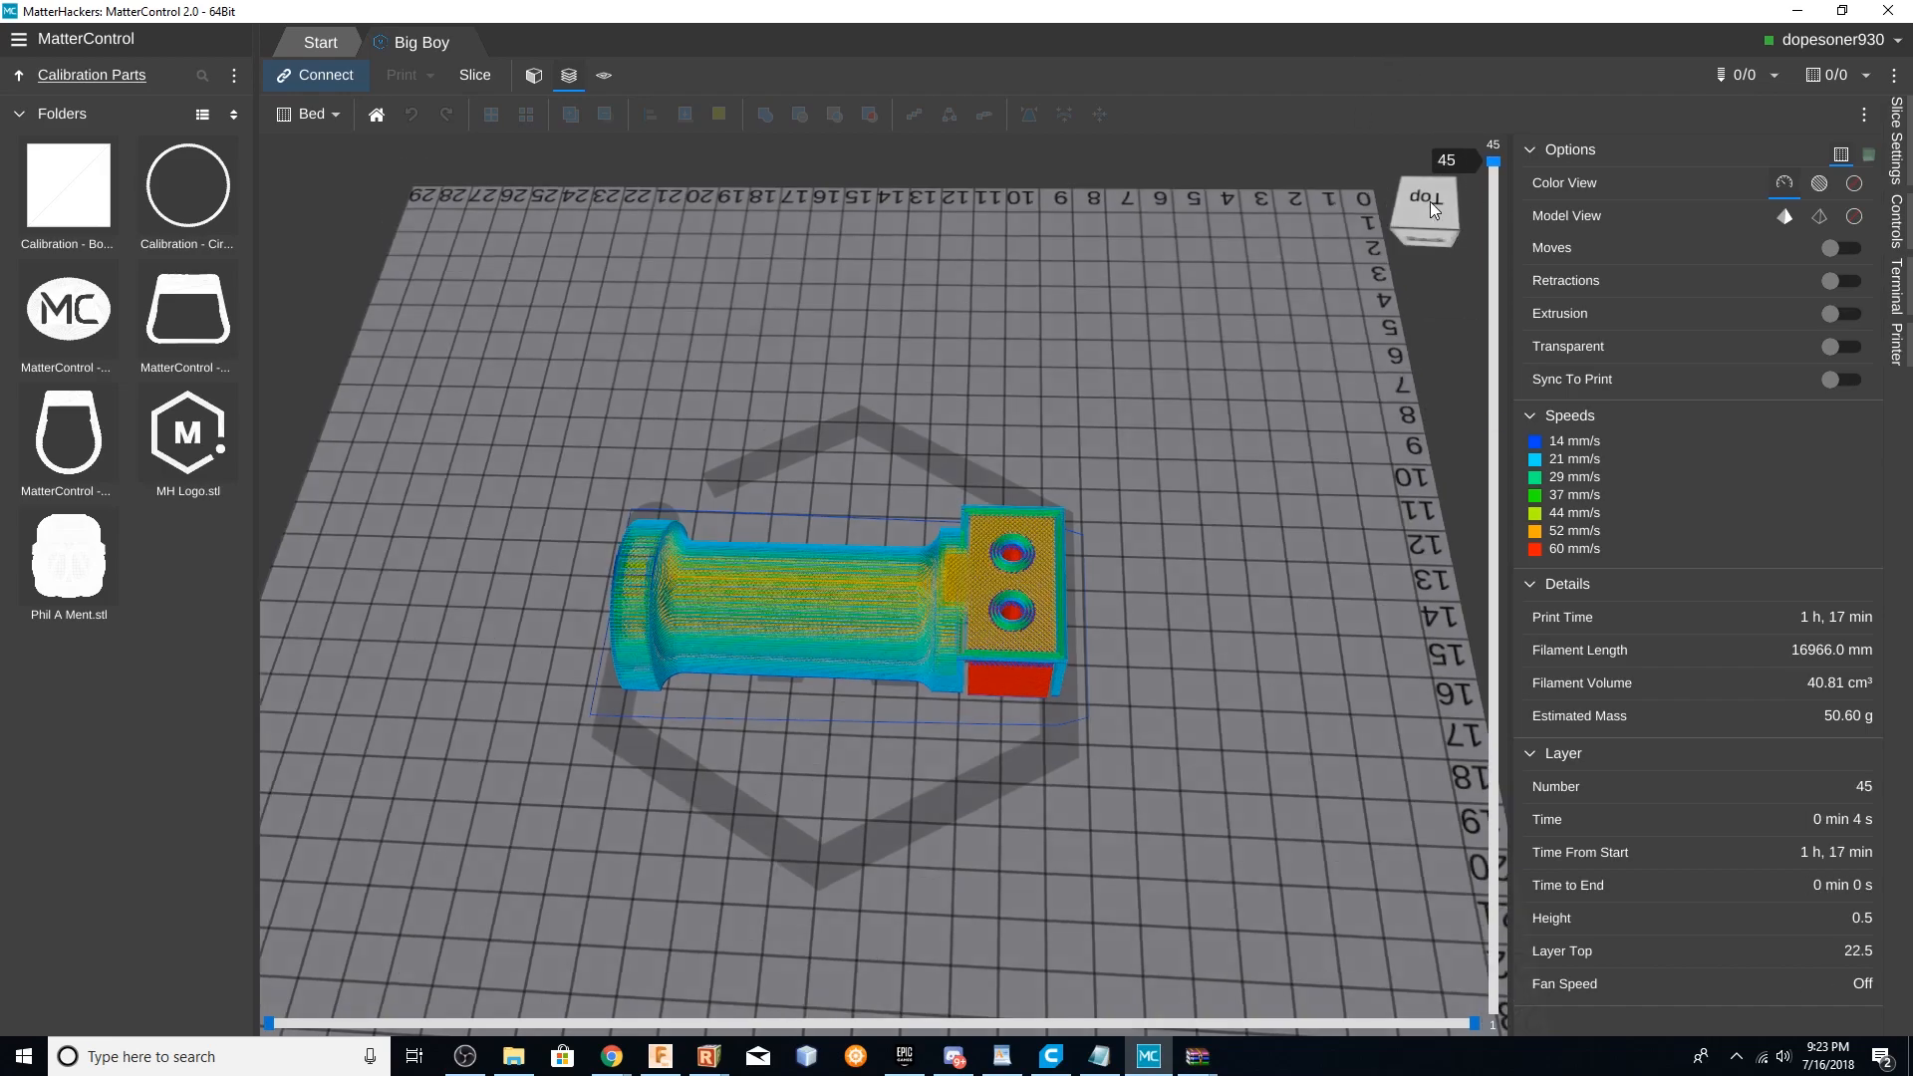